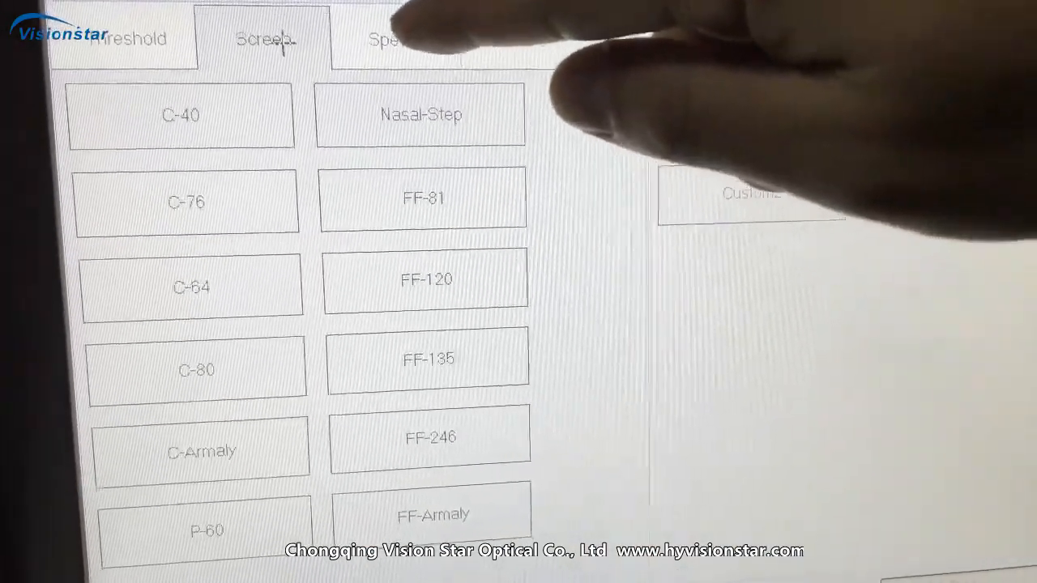
# Browse the Special test programs (Esterman Monocular etc.), then switch to the Kinetic test list
pyautogui.click(385, 39)
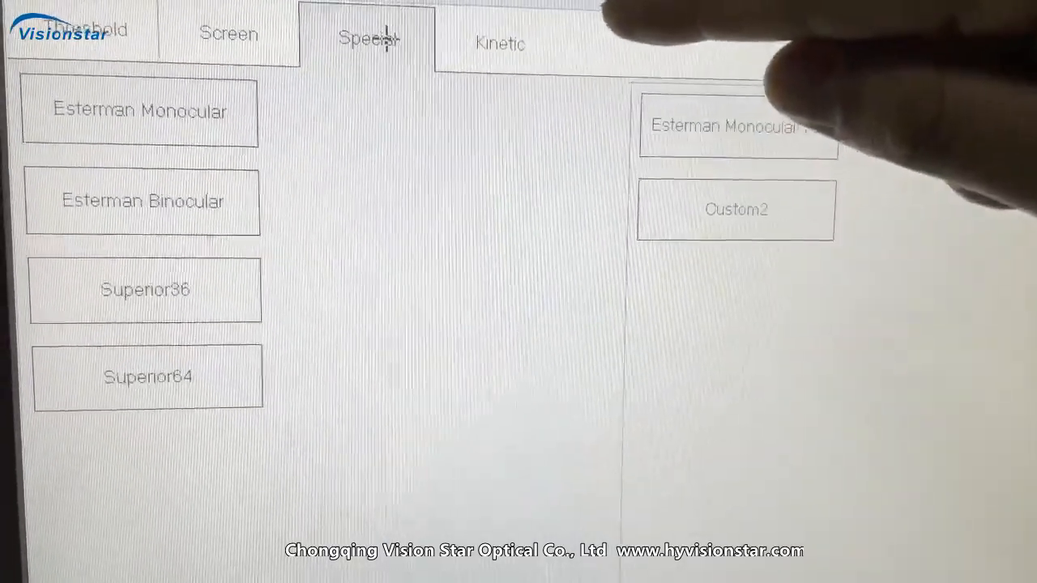
pyautogui.click(499, 44)
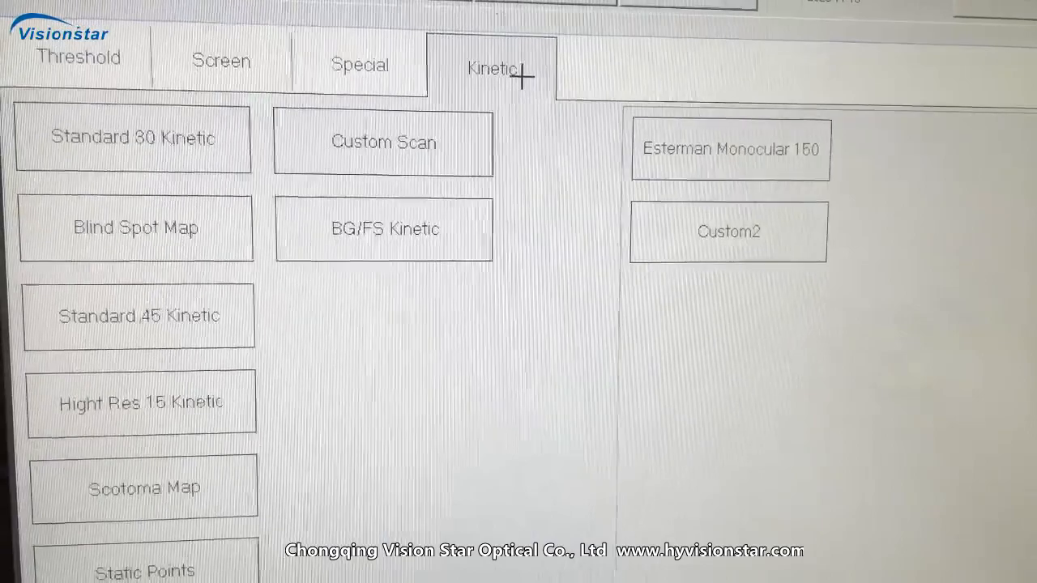